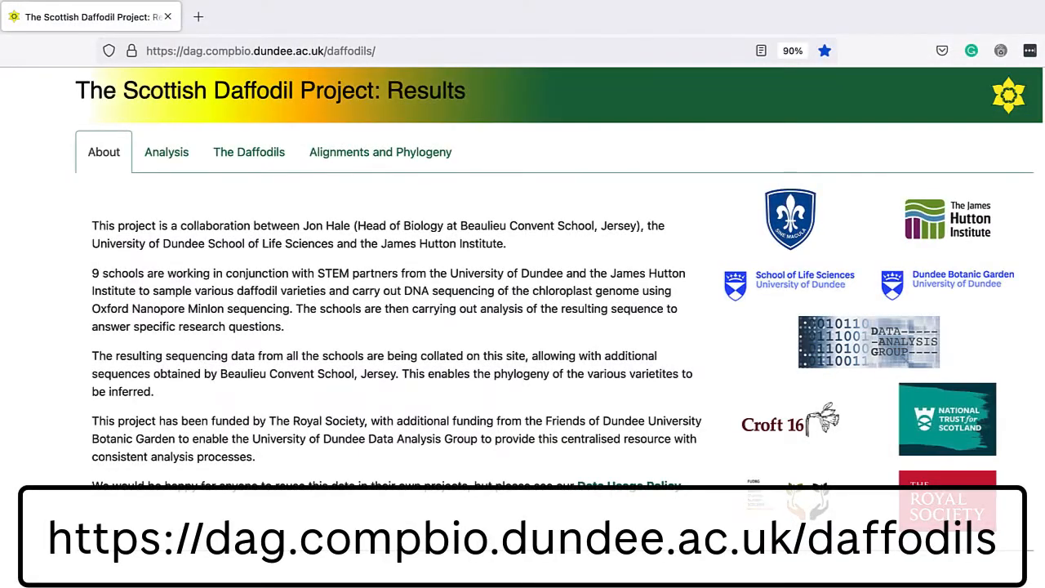
Open The Daffodils listing and download the Empress EMBL assembly
click(242, 152)
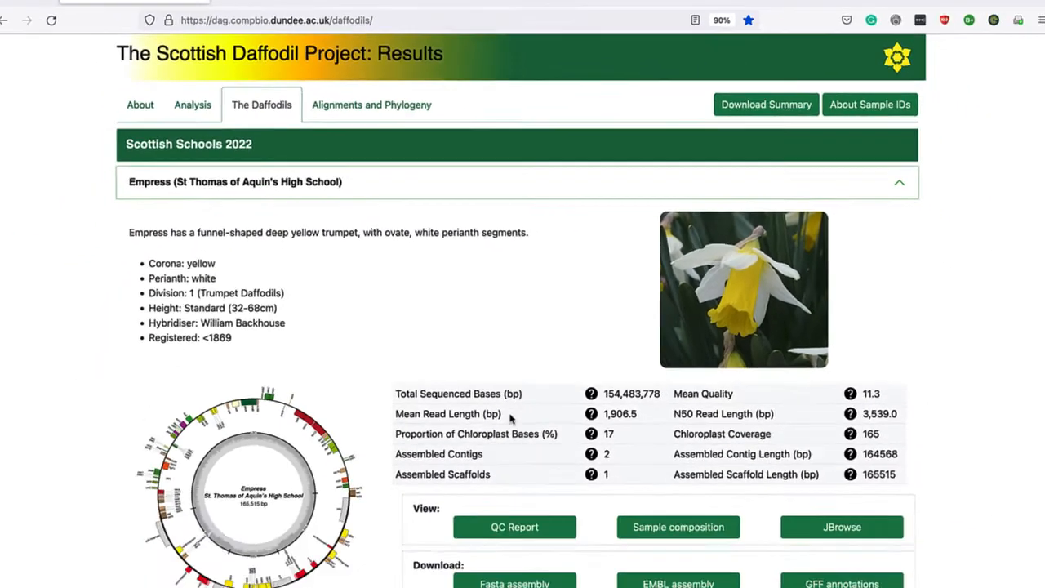
click(669, 566)
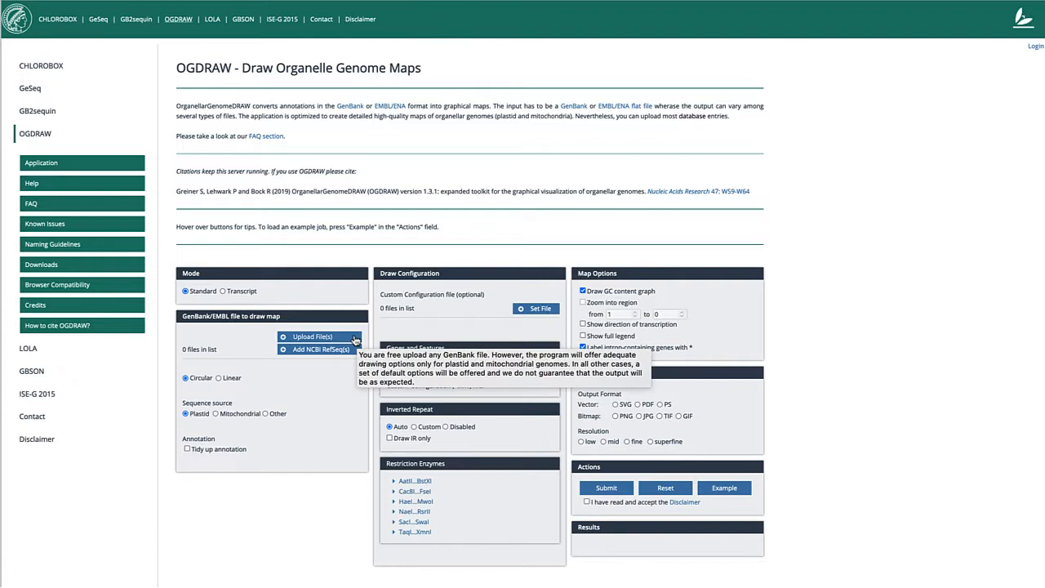
Upload 22TAempr.embl from the Download folder as the annotation file
click(311, 336)
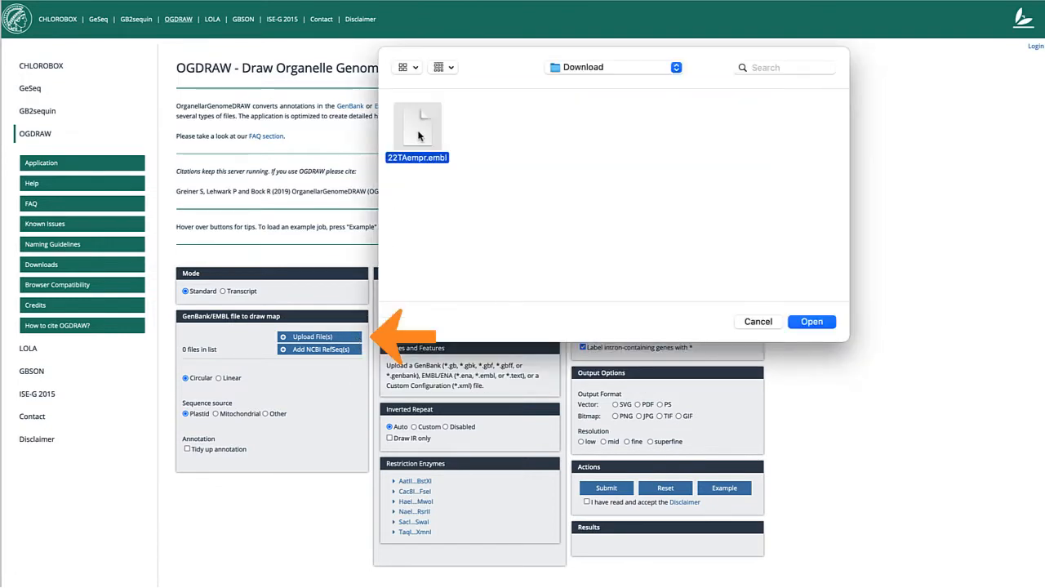
click(811, 321)
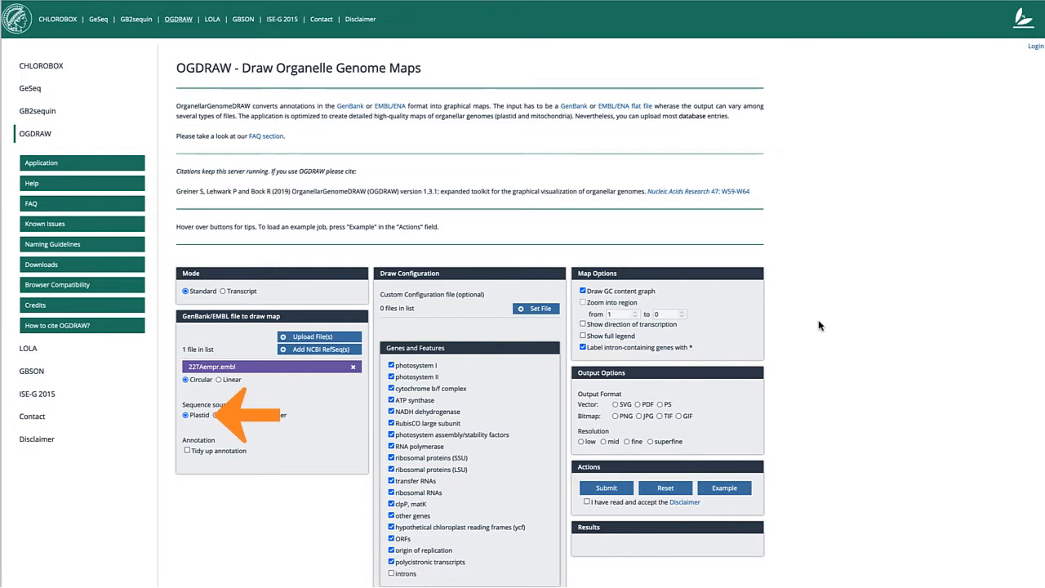
mouse_move(711, 323)
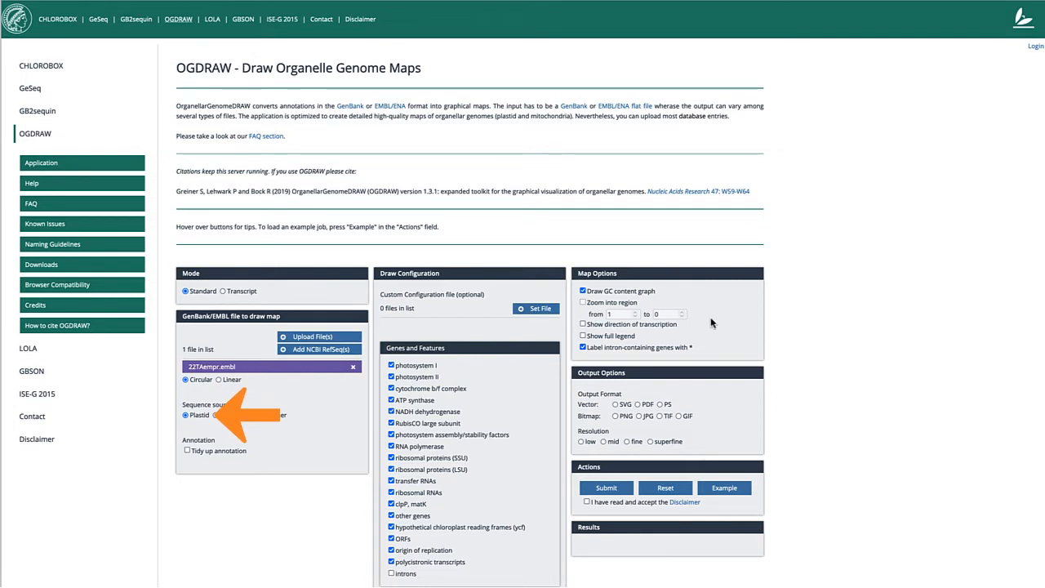
Enable transcription direction and full legend, choose PDF, submit, and preview the map
click(583, 324)
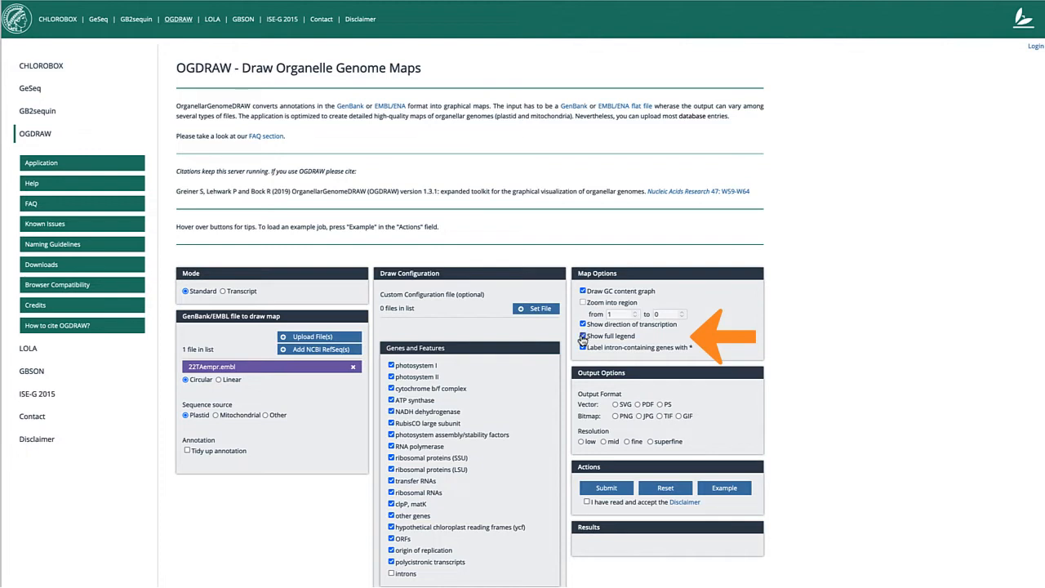
click(583, 336)
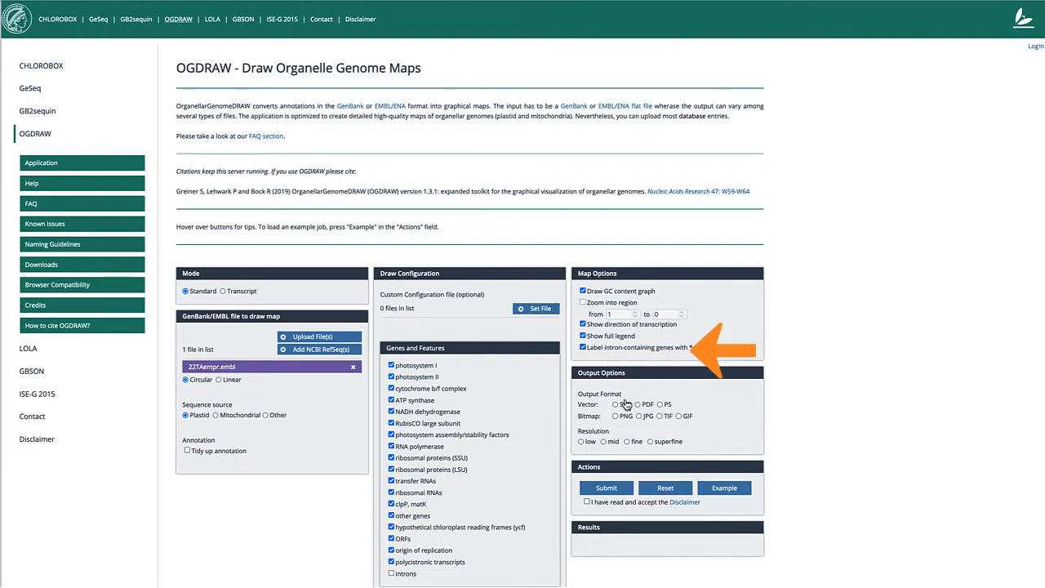
click(637, 404)
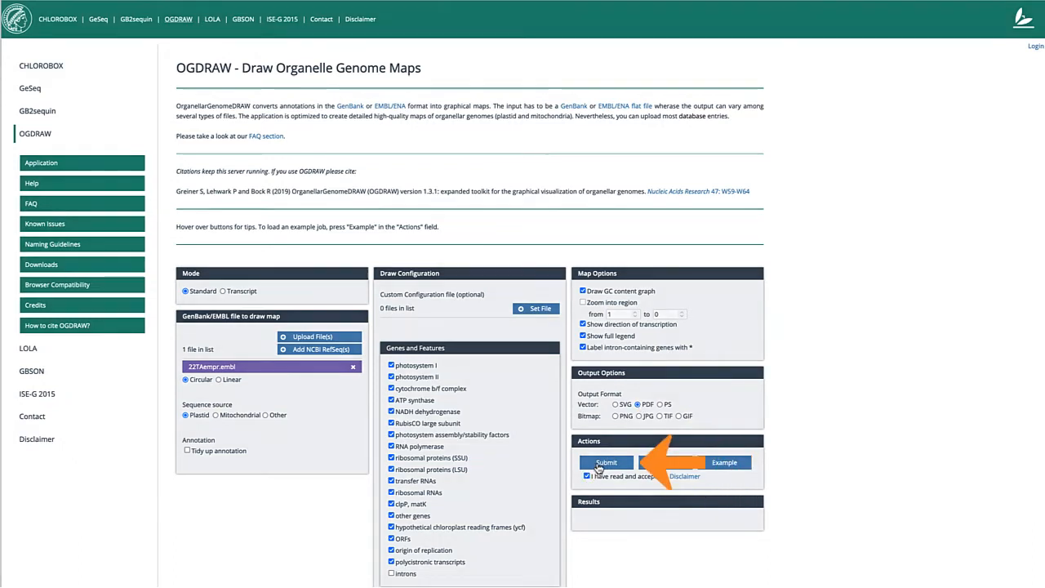
click(605, 455)
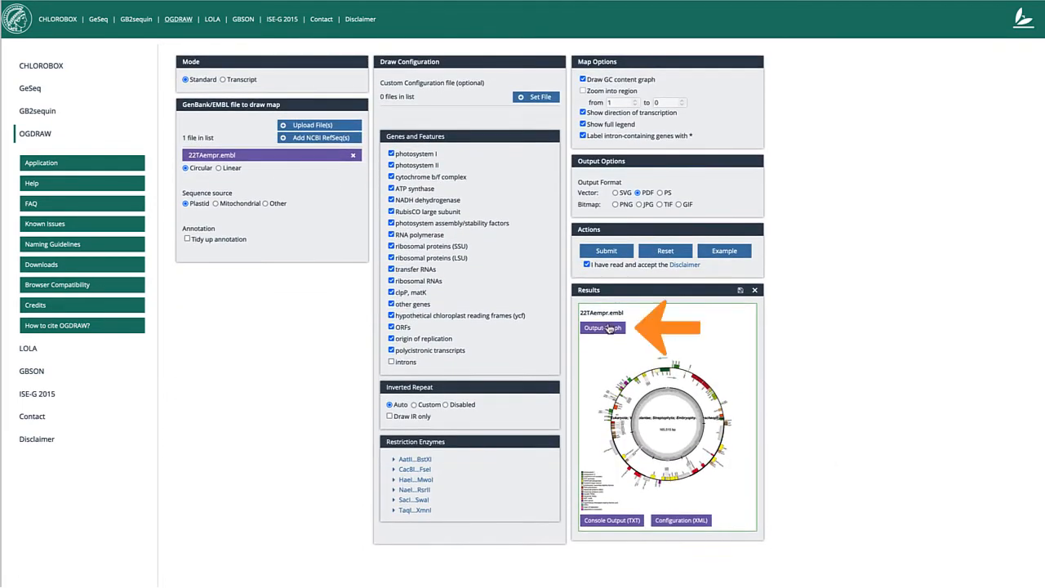
click(603, 327)
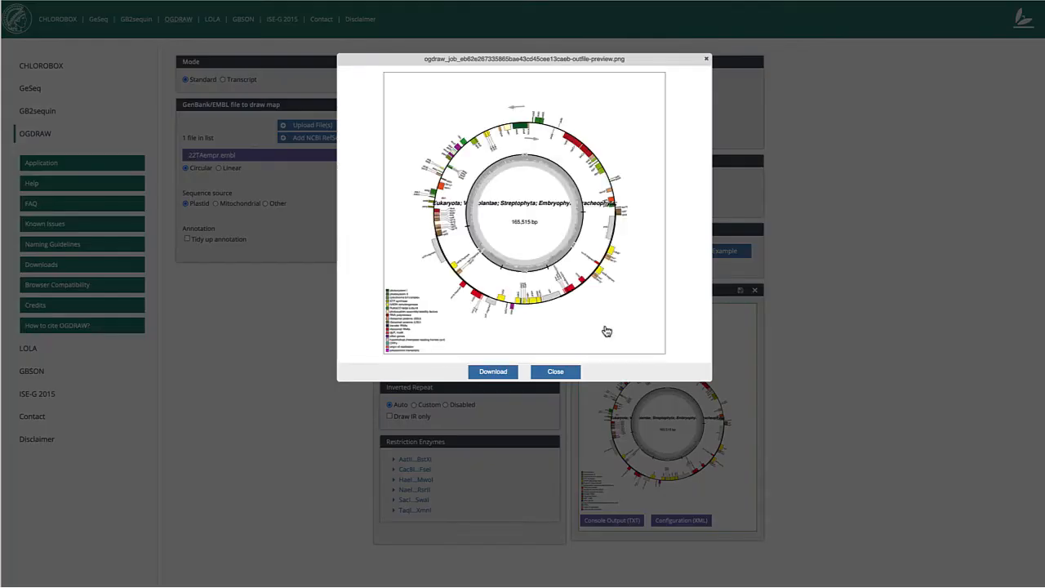